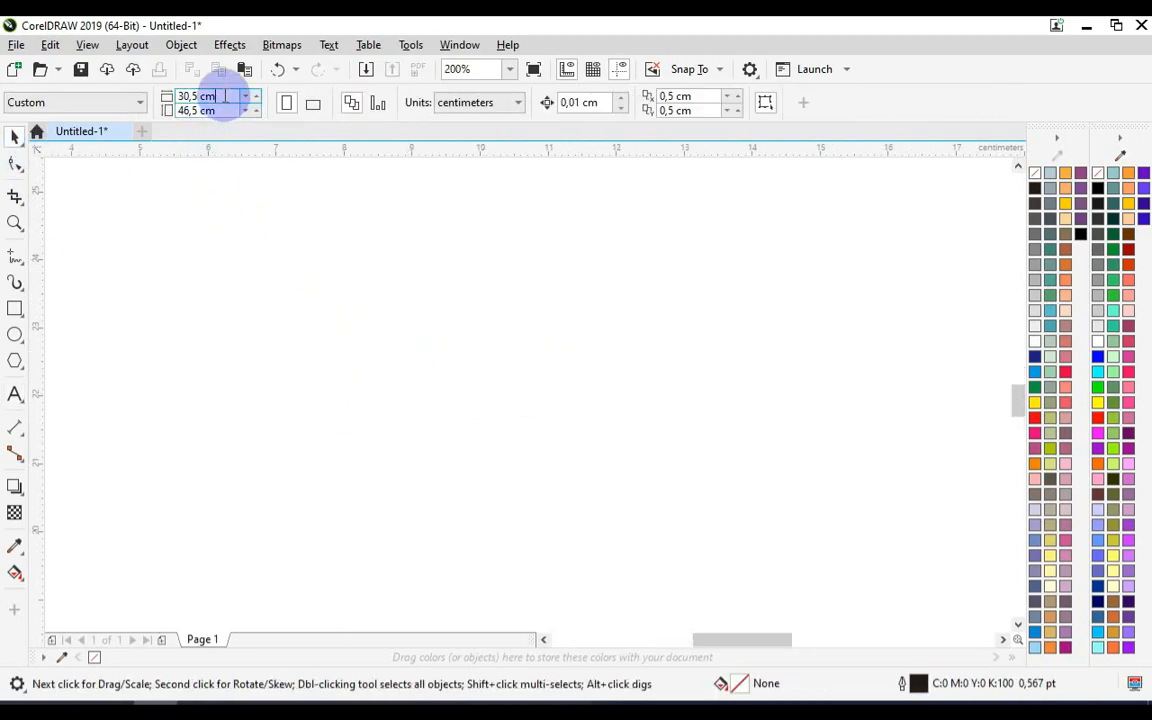
mouse_move(108, 68)
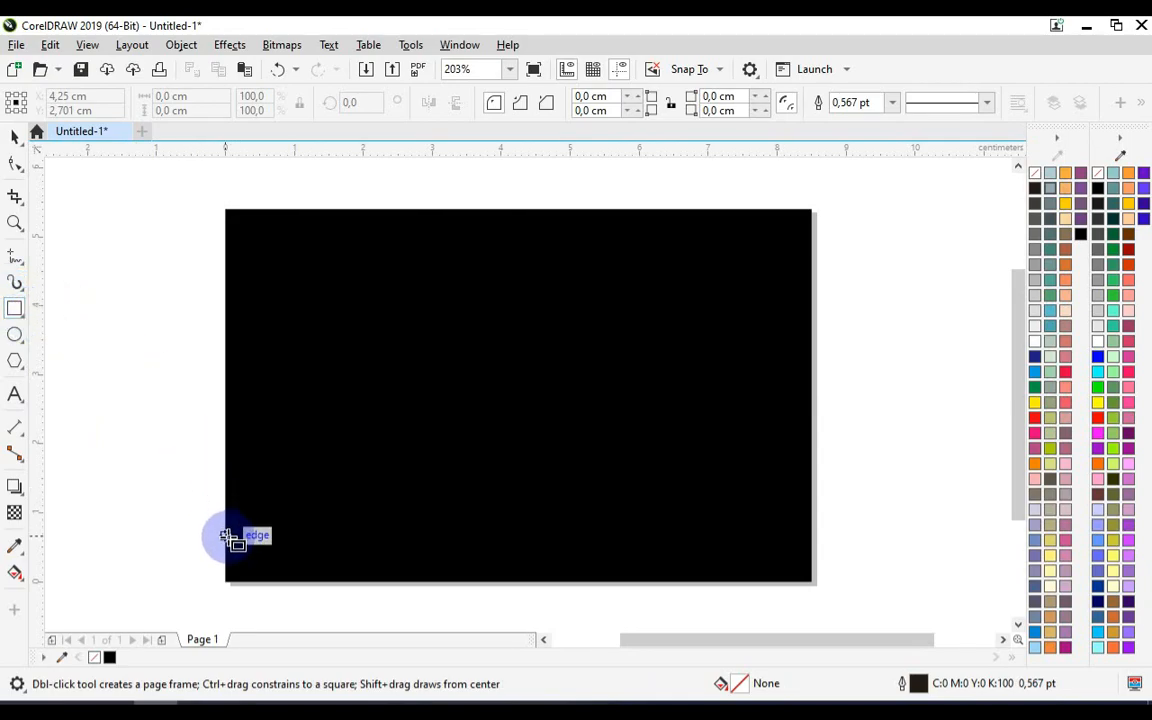
- Draw a thin full-width strip across the bottom of the black card and fill it gray
left_click_drag(224, 536, 816, 580)
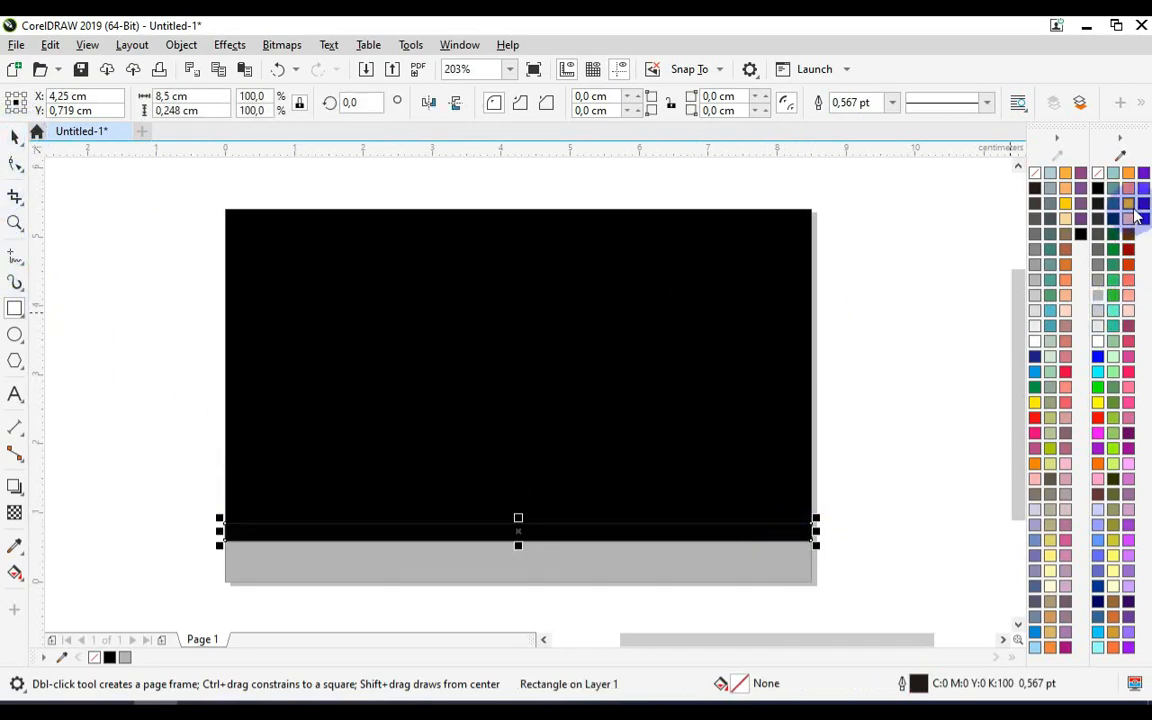
- Draw a thin yellow stripe and a wide yellow block over the bottom stripes, ready to slant
left_click(1128, 218)
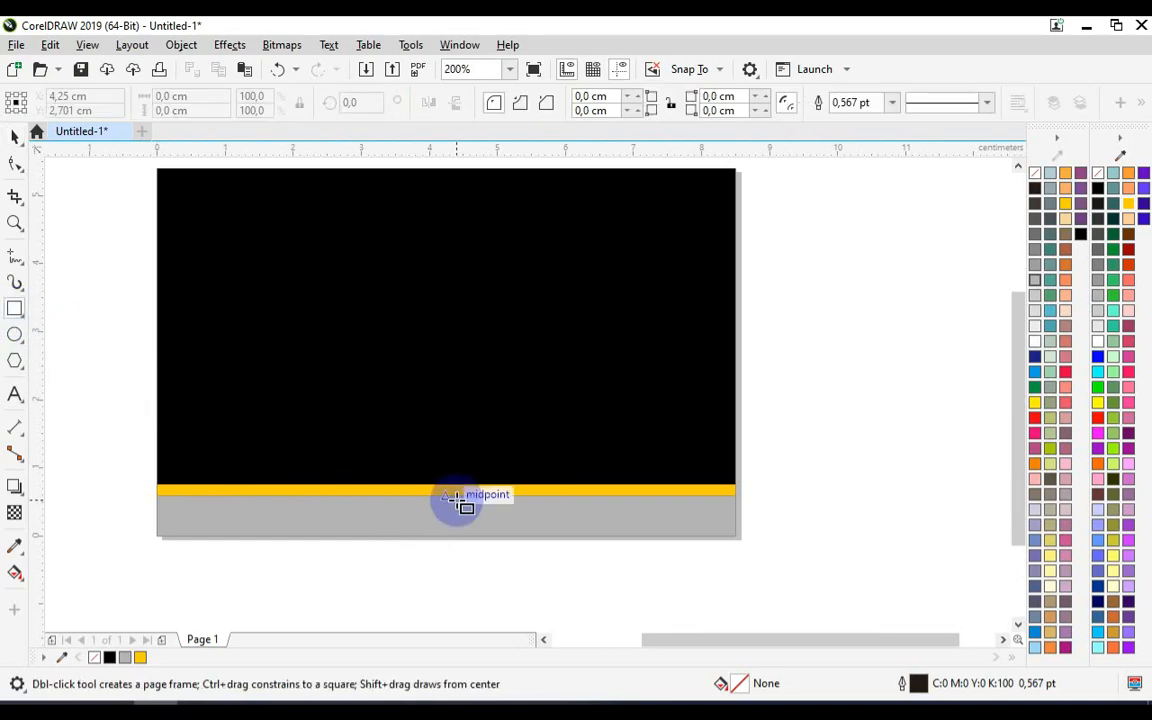
left_click_drag(456, 498, 620, 518)
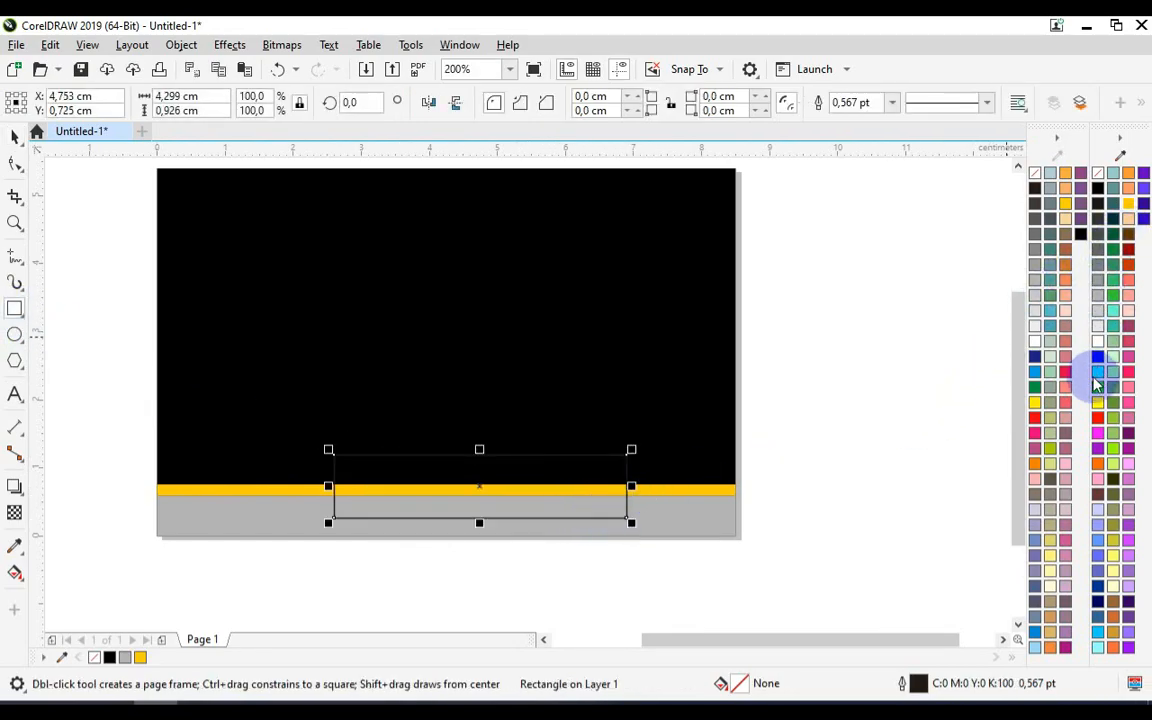
left_click(1096, 376)
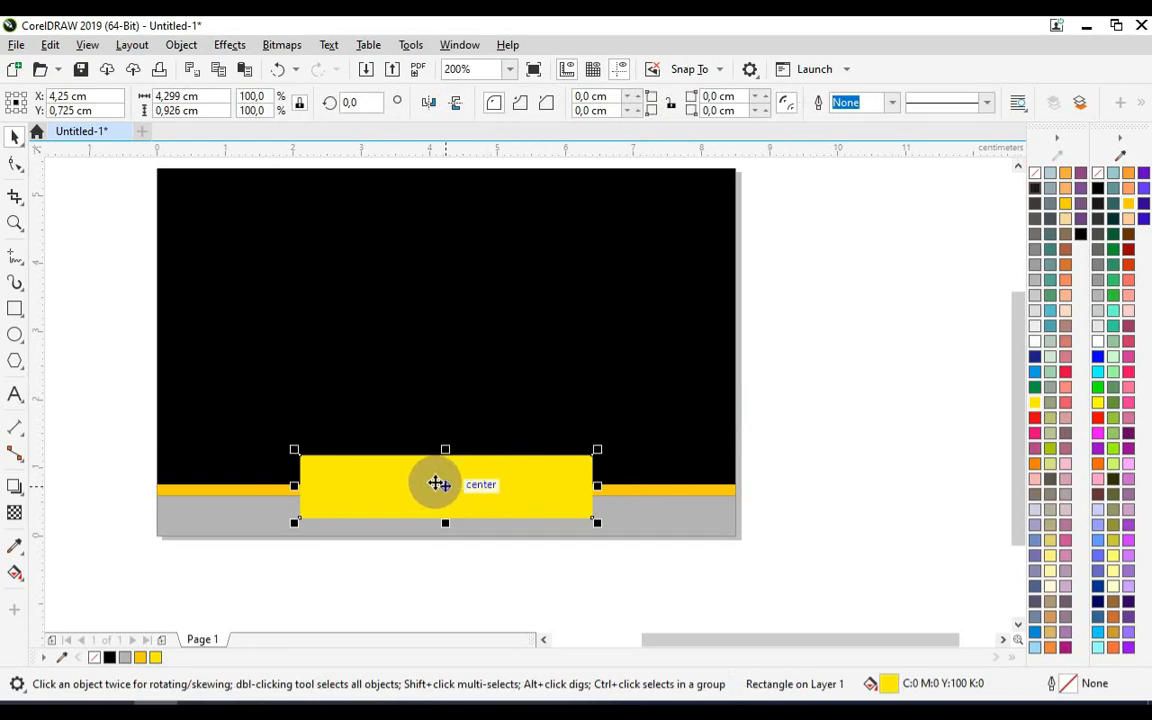
left_click(444, 486)
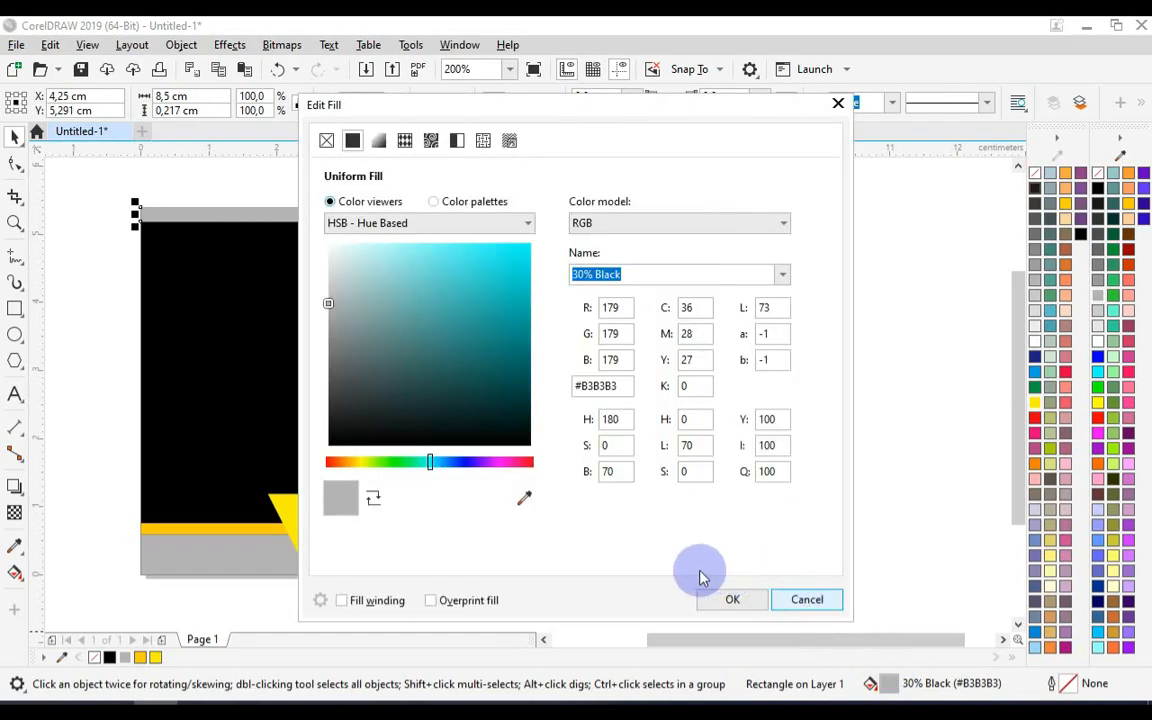
mouse_move(664, 584)
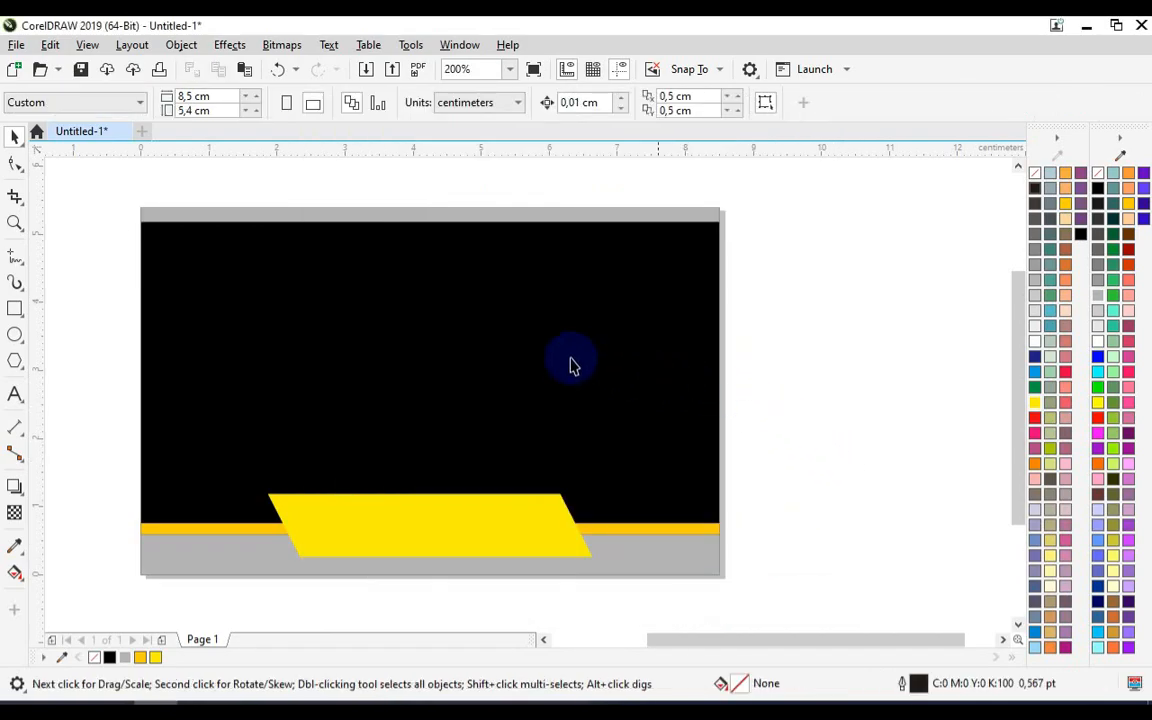
mouse_move(322, 360)
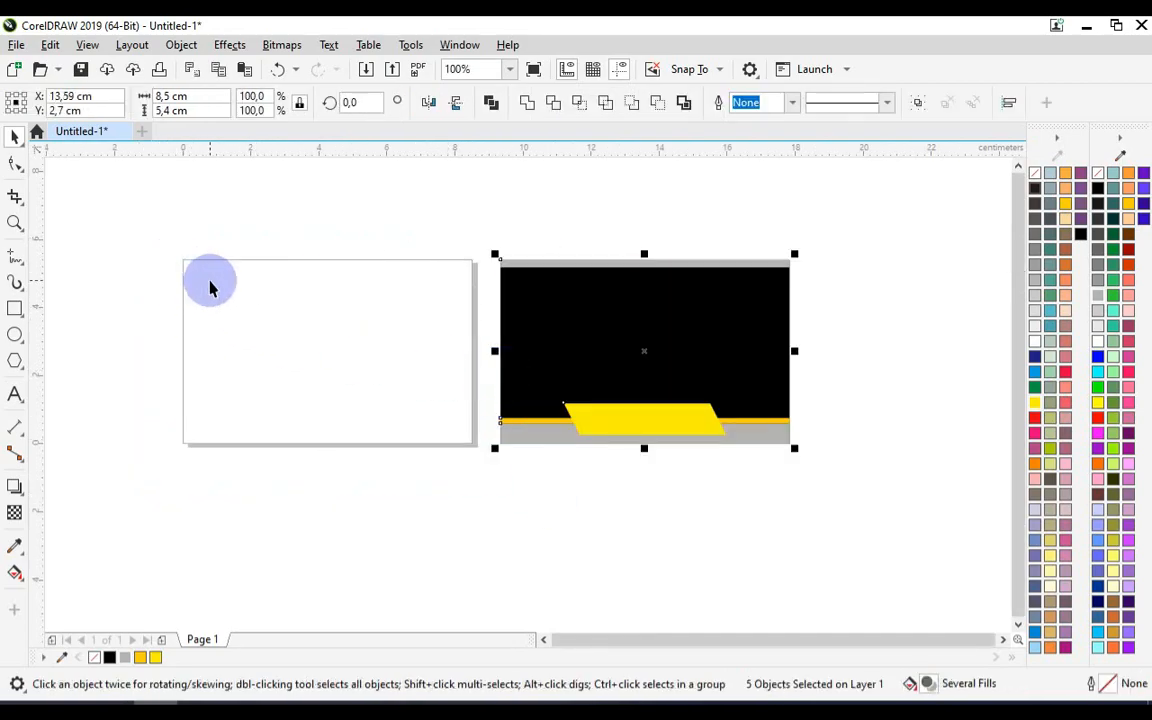
mouse_move(250, 310)
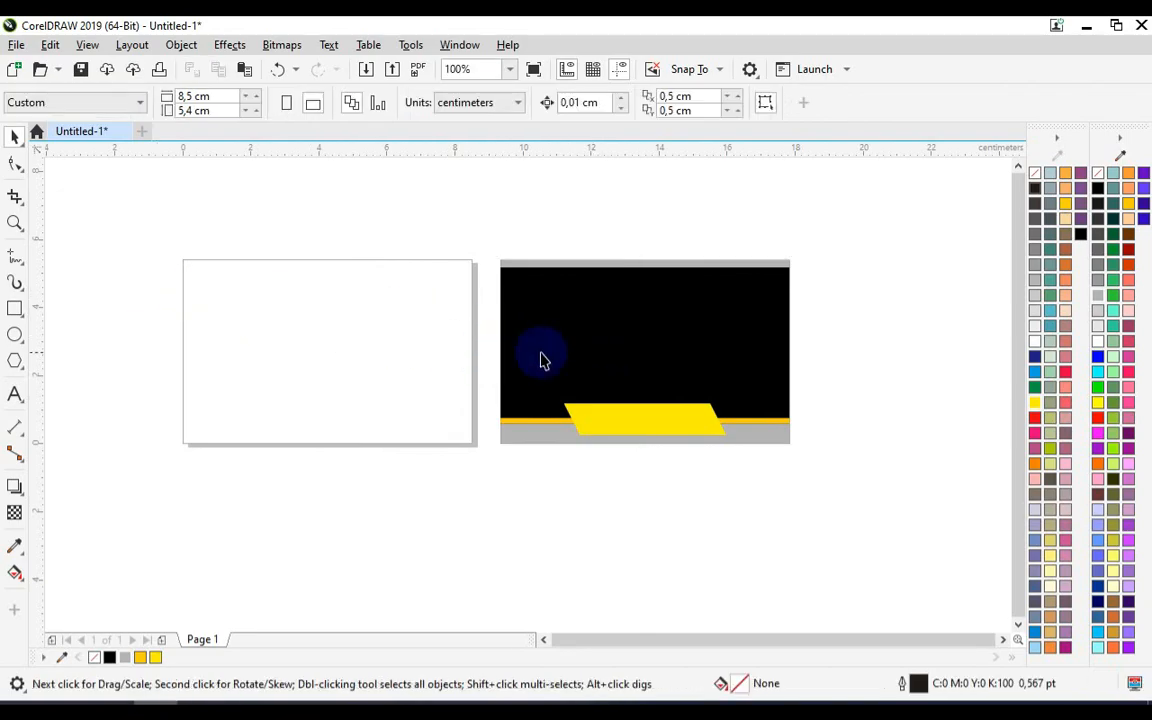
- Zoom in on the left copy of the duplicated card design
left_click(16, 224)
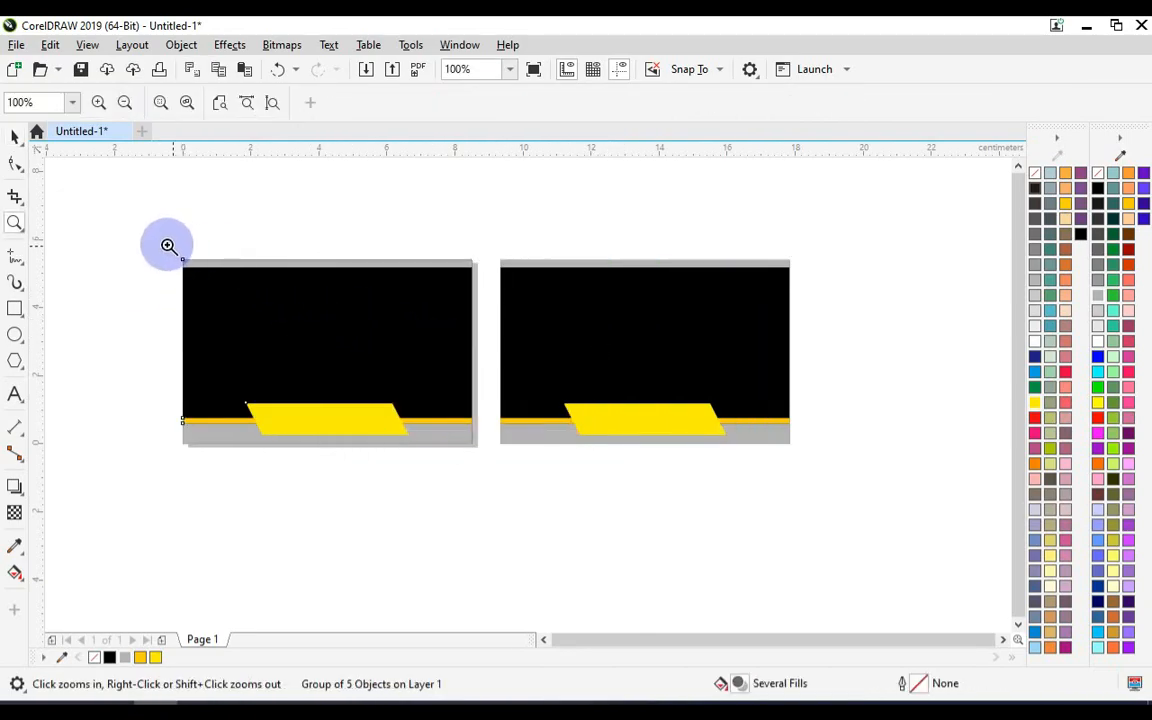
left_click(168, 246)
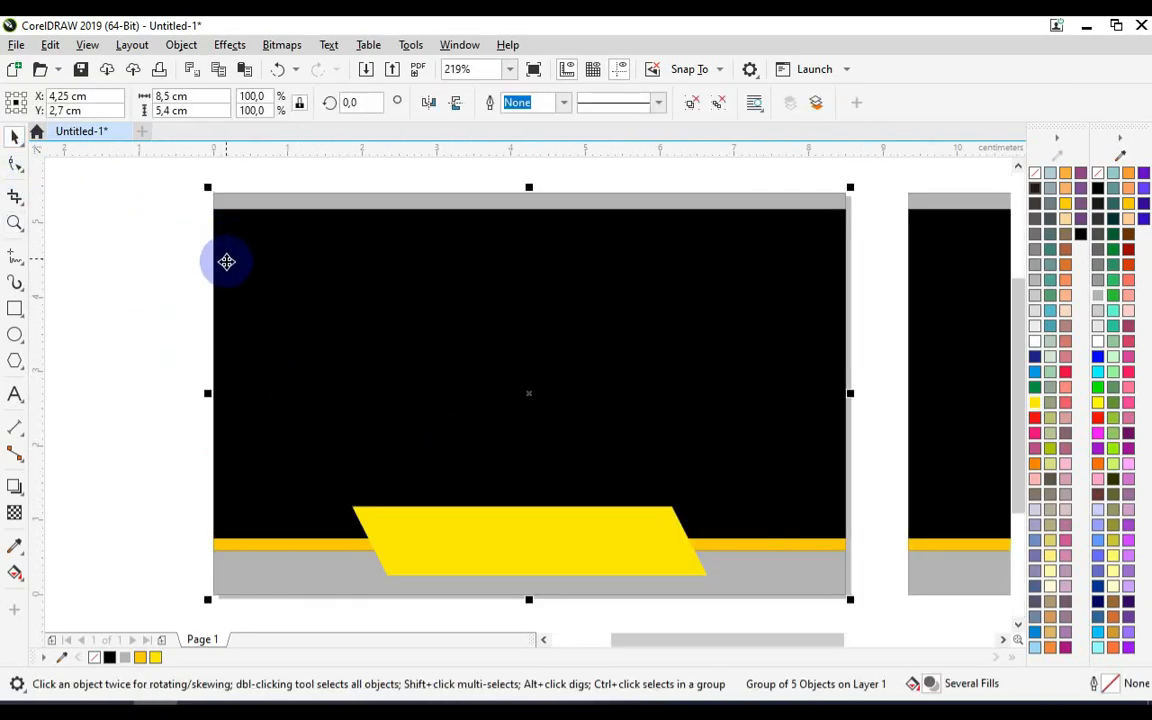
mouse_move(372, 320)
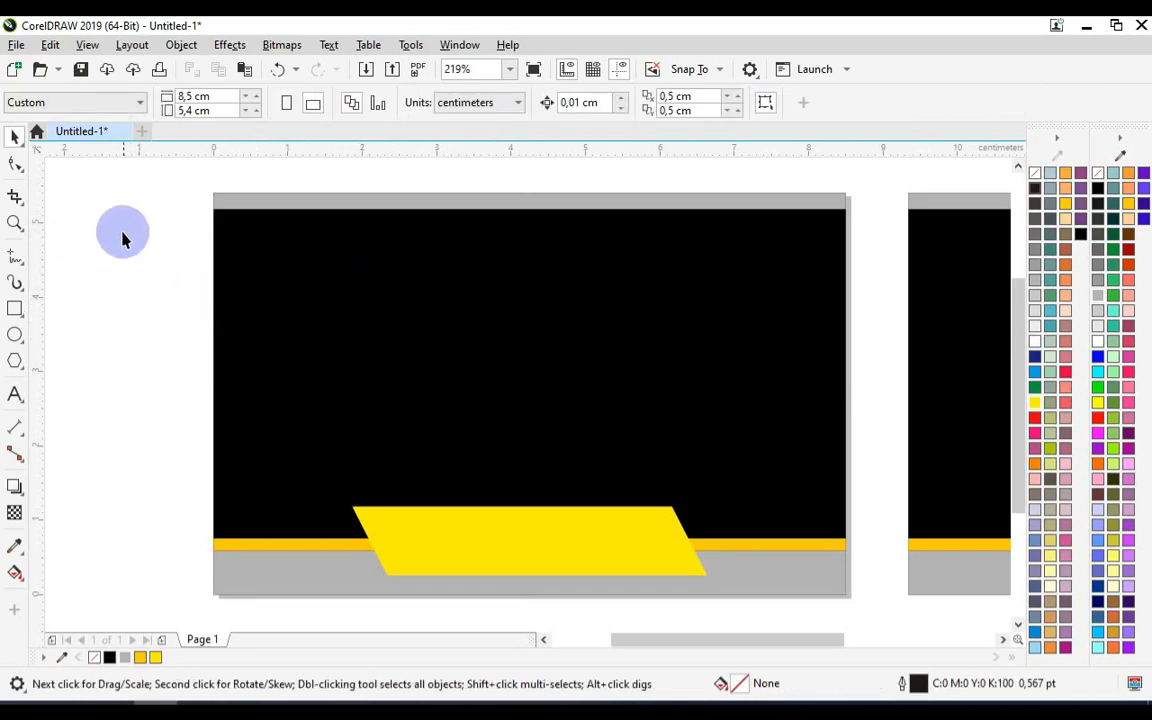
- Draw a closed four-sided diagonal panel on the card's upper right and fill it light gray
left_click(16, 284)
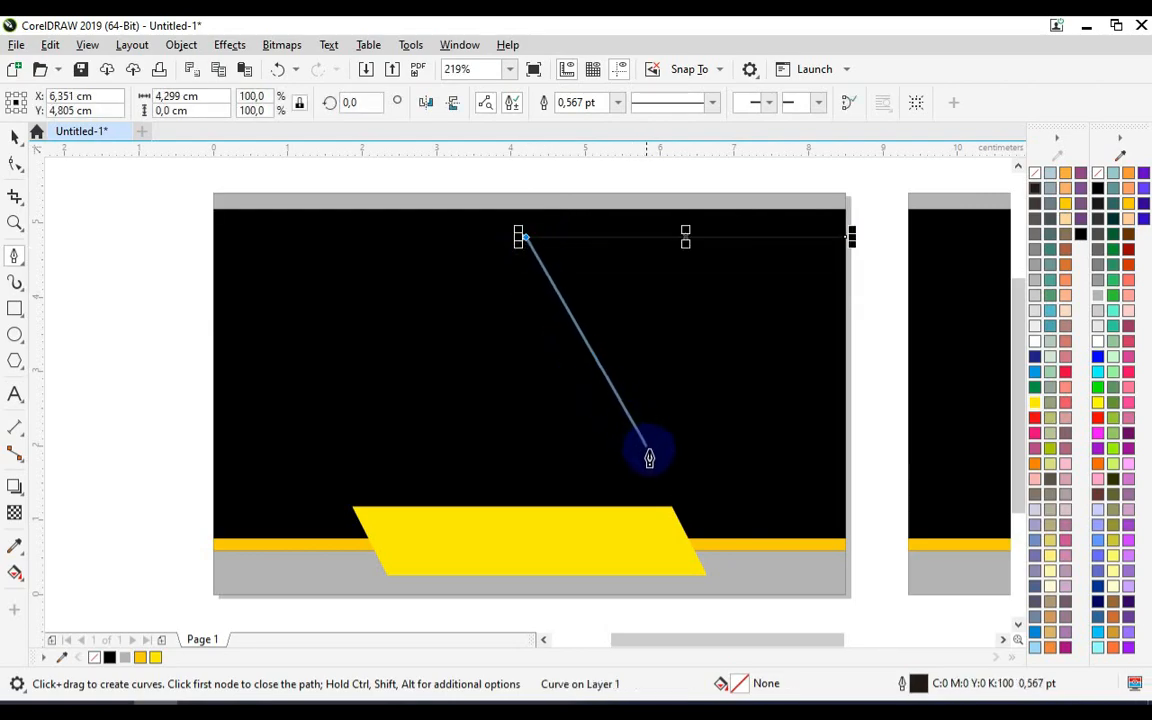
left_click(848, 492)
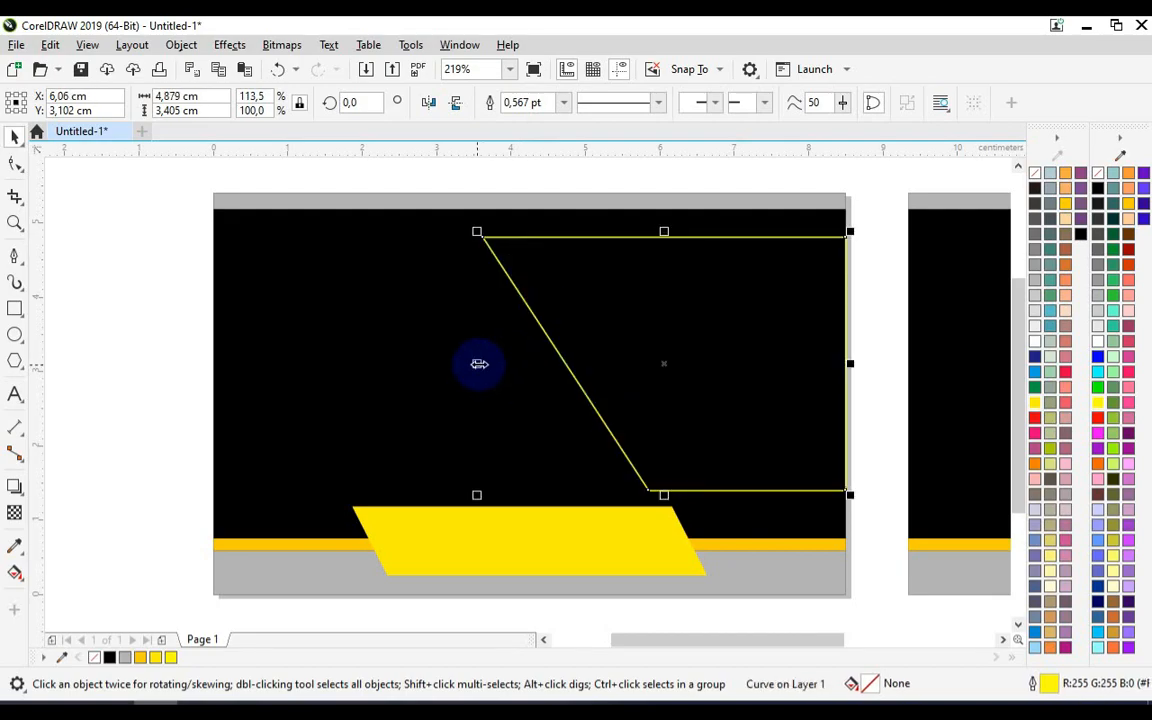
left_click(1076, 216)
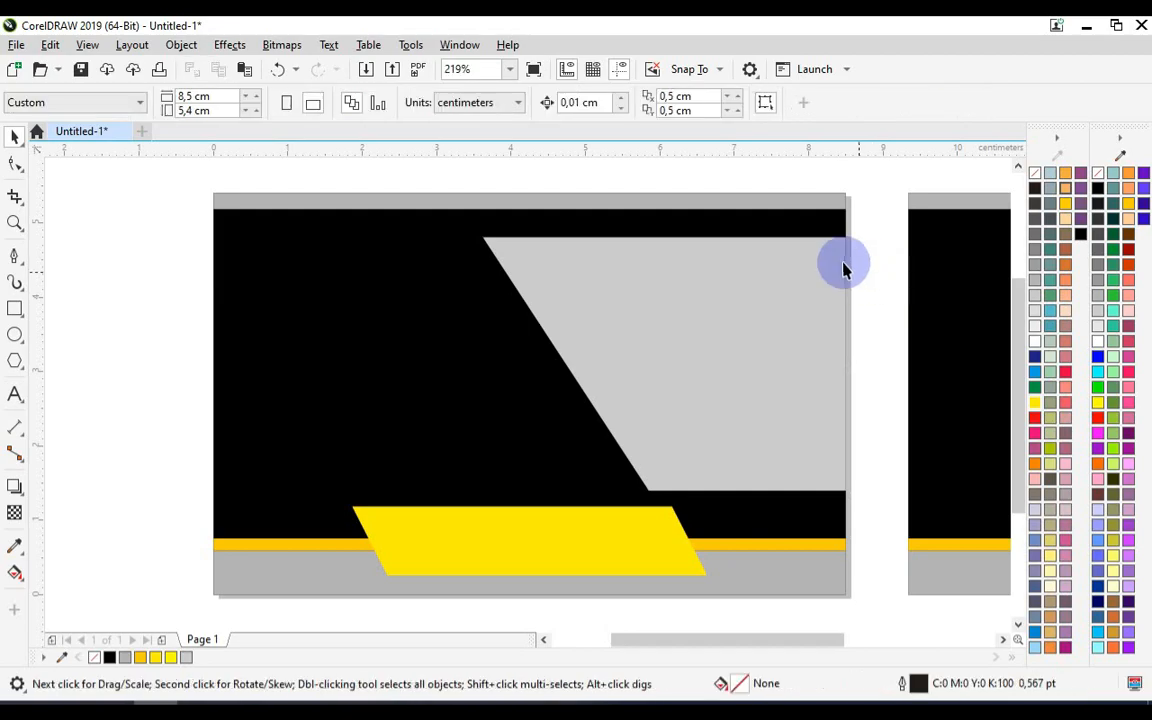
left_click(844, 268)
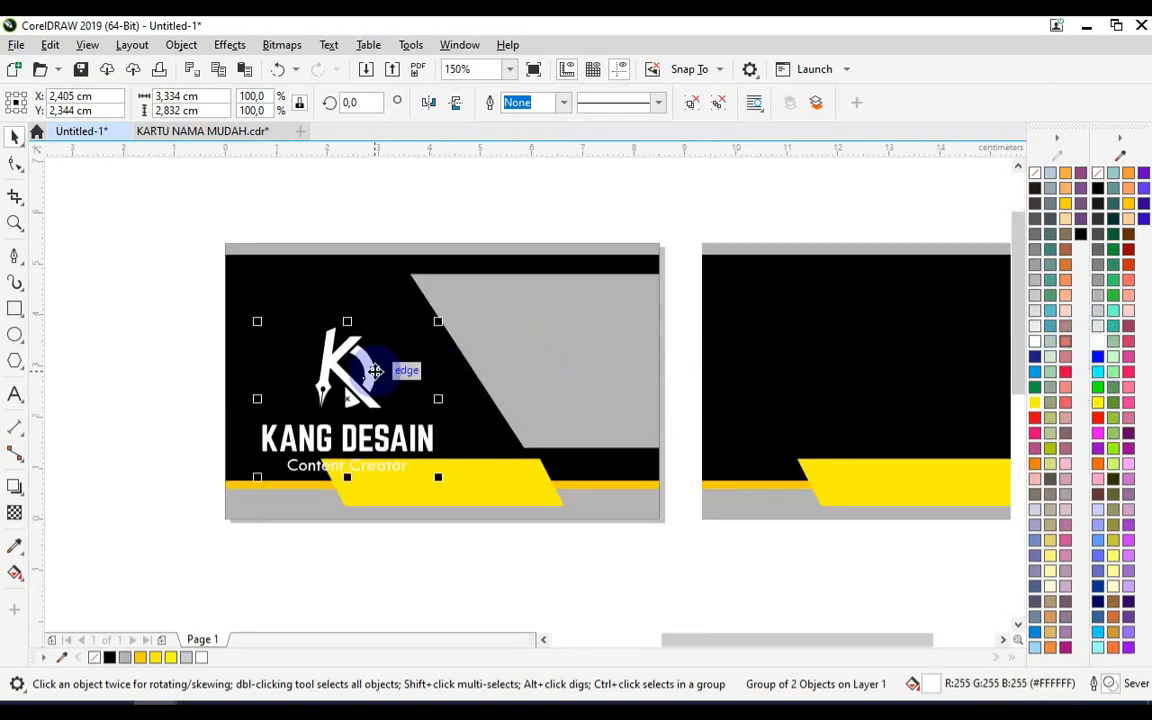
- Position the pasted white K logo, KANG DESAIN name and tagline on the front card
left_click(456, 68)
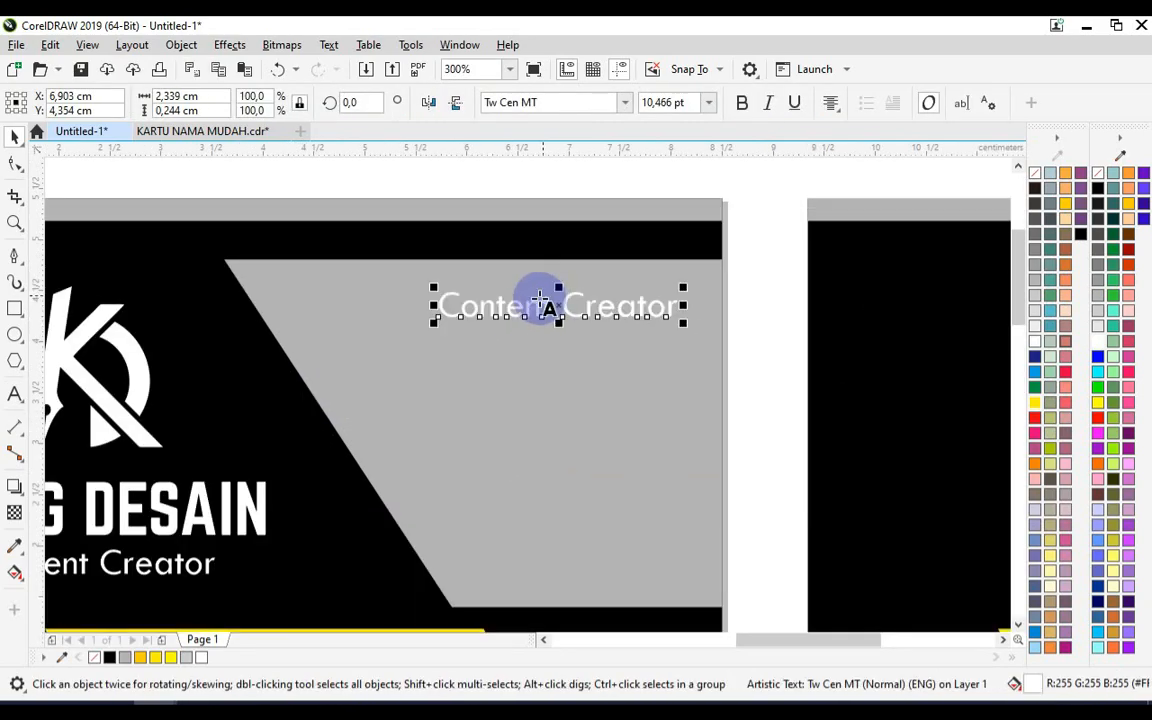
double_click(556, 304)
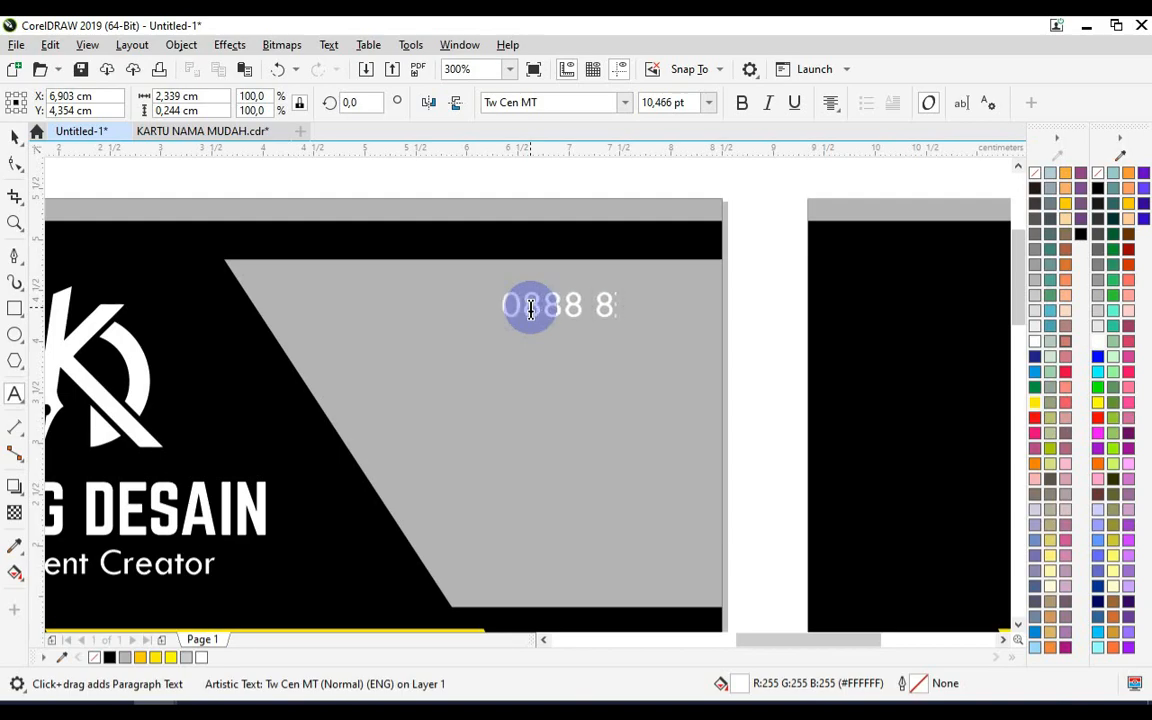
type("Pelutan")
type("Ja")
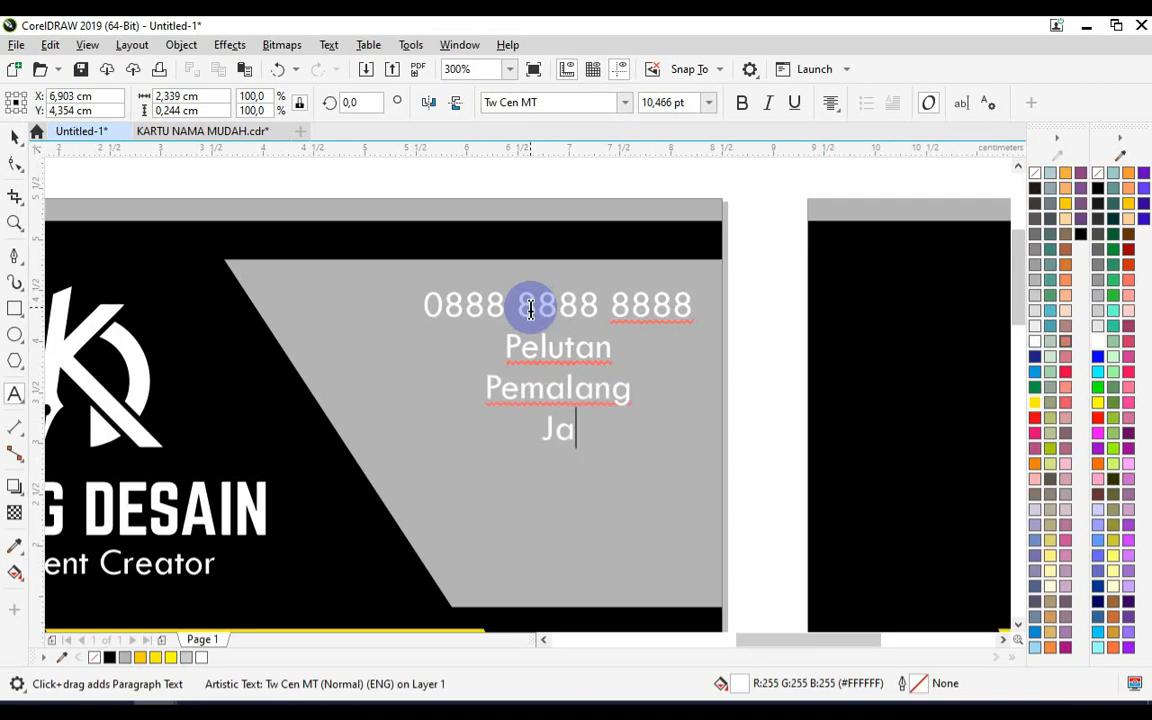
type("wa Tengah")
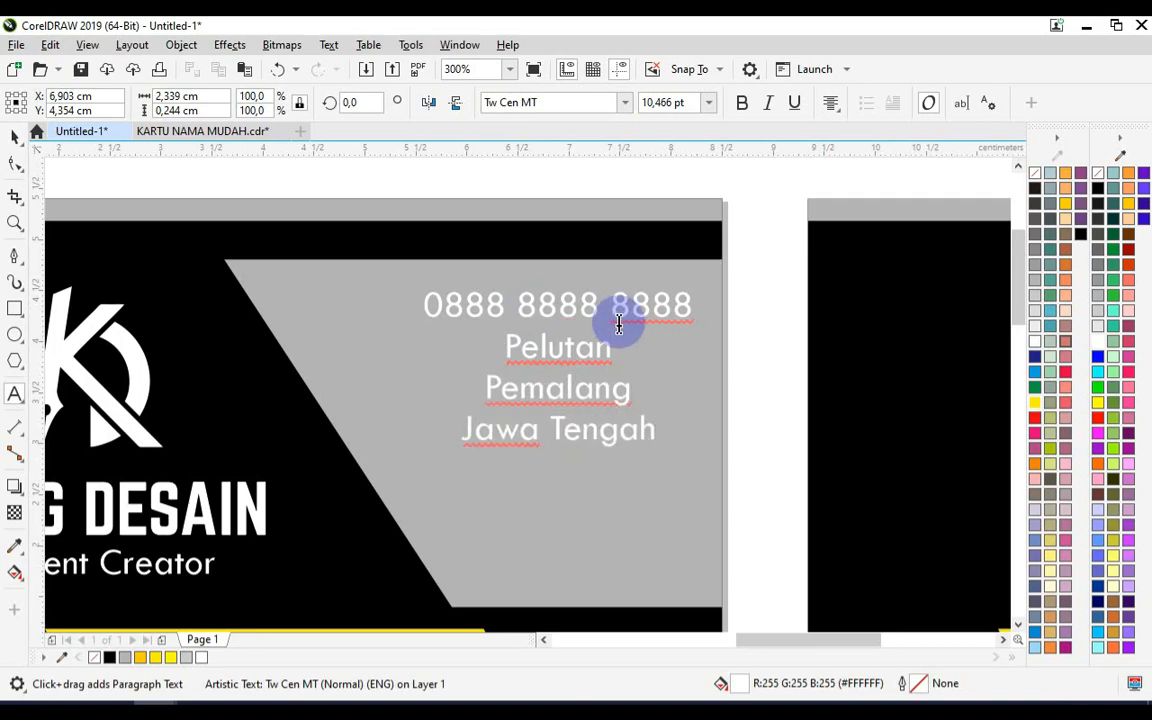